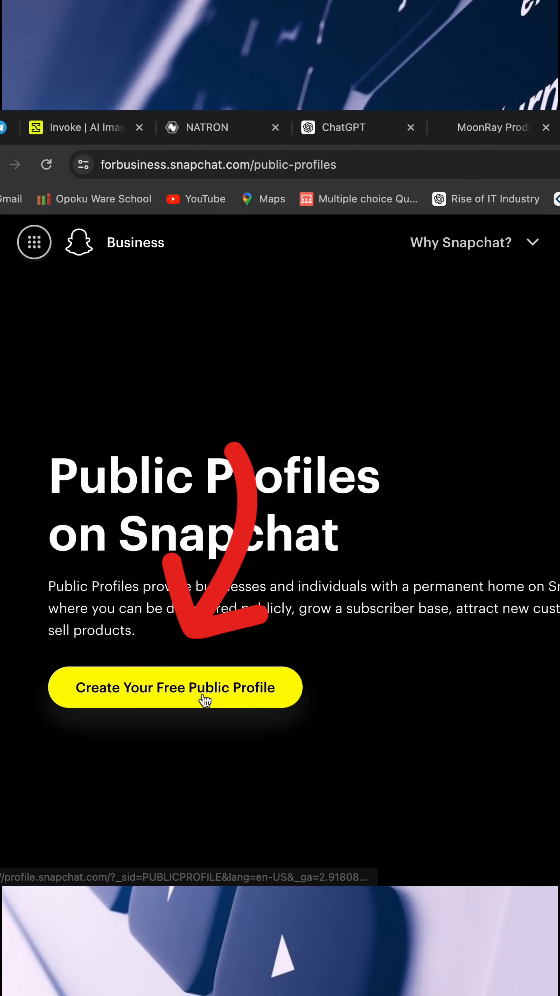
Step: Start 'Create Your Free Public Profile' to reach the tech channel's profile page
left_click(175, 687)
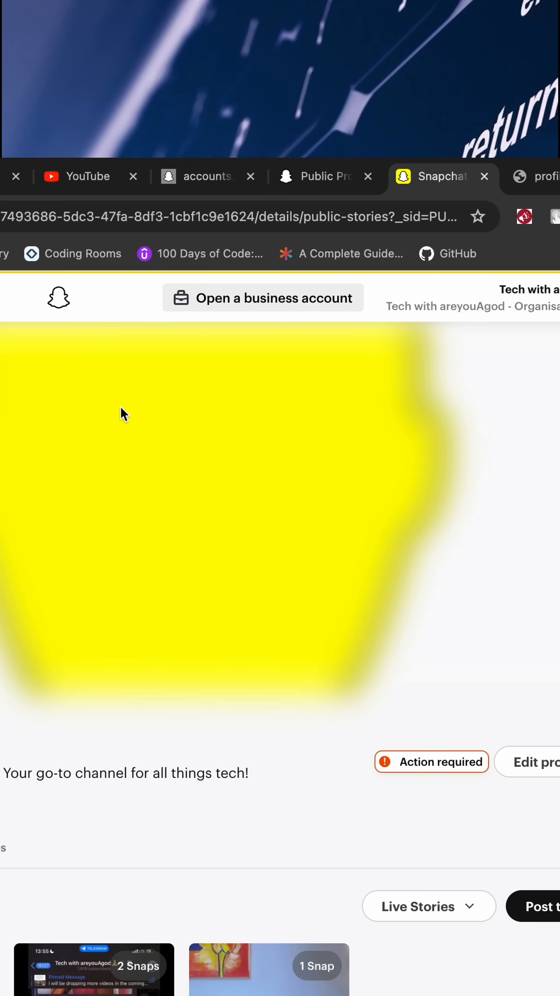
mouse_move(283, 319)
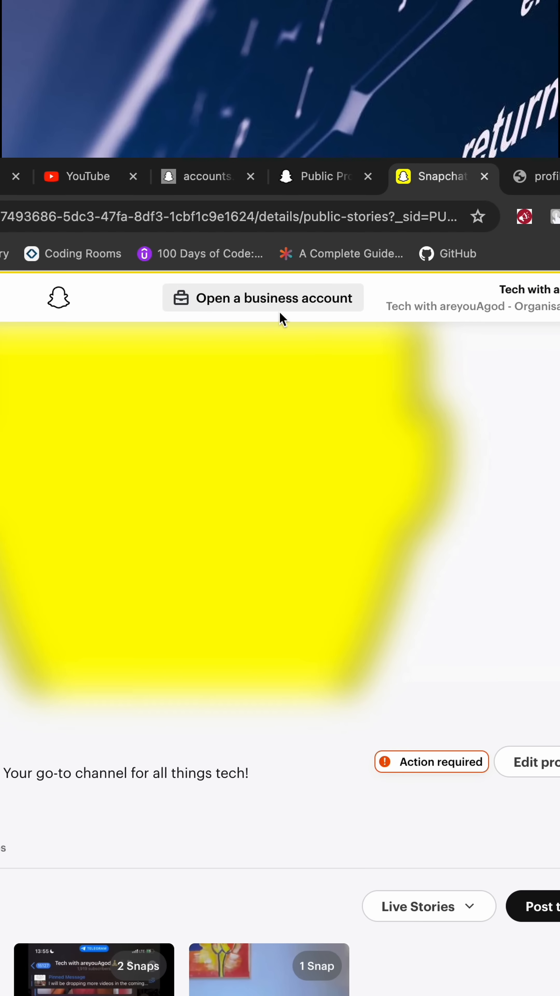
Step: Upgrade to a business account with the existing name, email, United States and USD
left_click(262, 298)
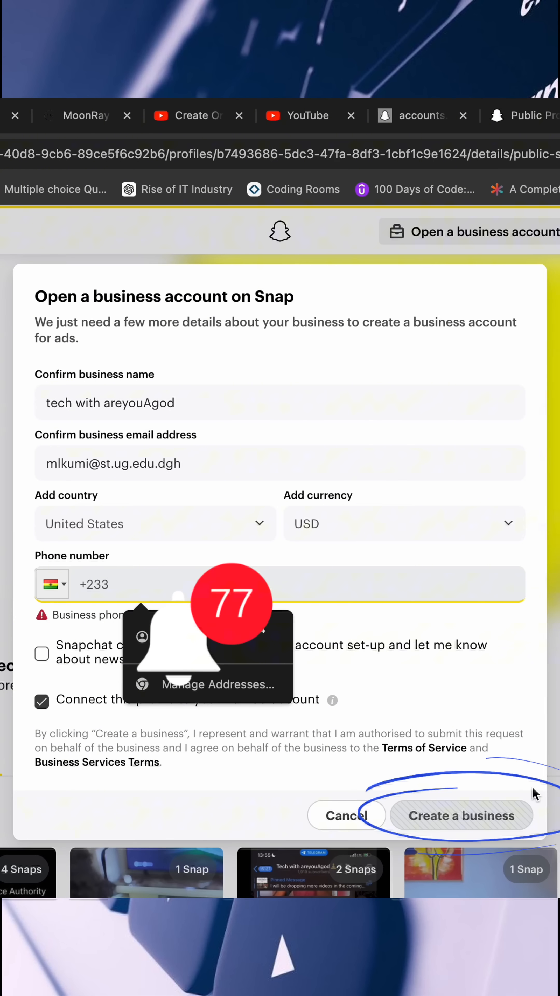
left_click(462, 816)
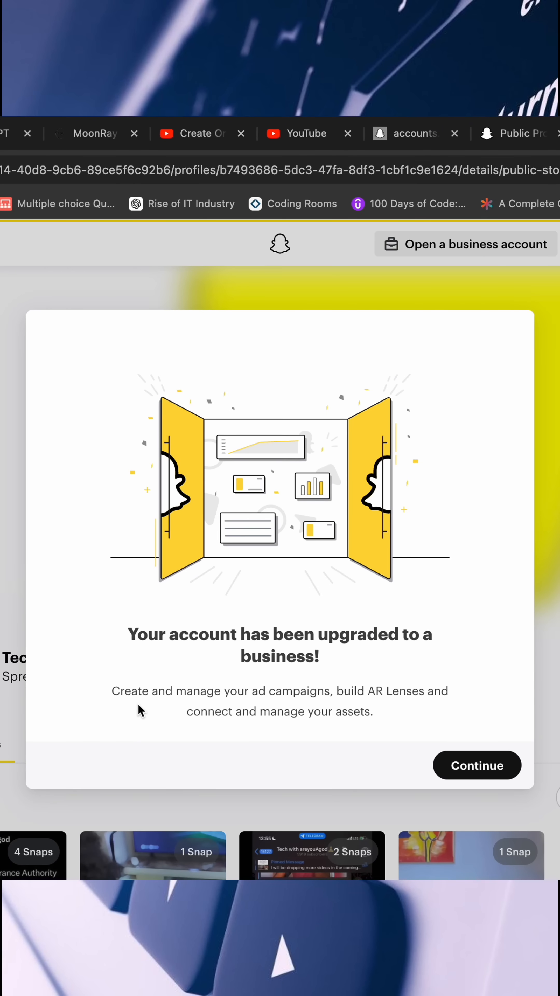
Step: Continue past the 'Your account has been upgraded to a business!' message
left_click(476, 765)
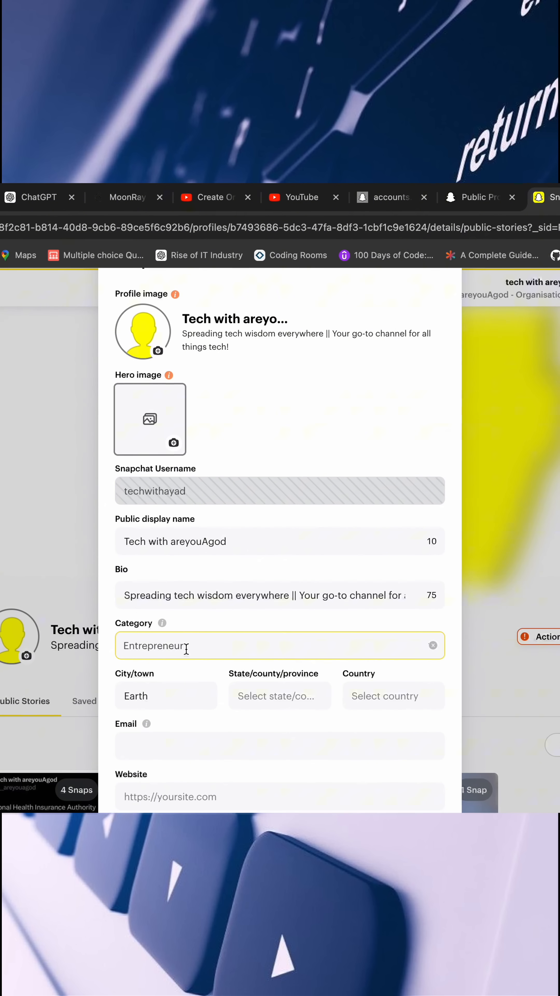
Step: Set the profile category to Creator, keep city Earth, and update the profile
left_click(279, 645)
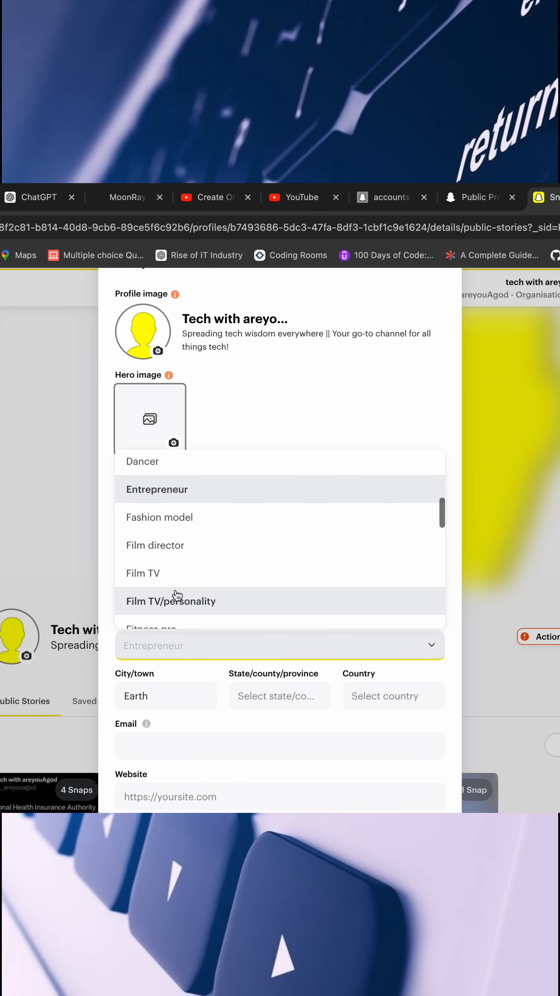
mouse_move(181, 536)
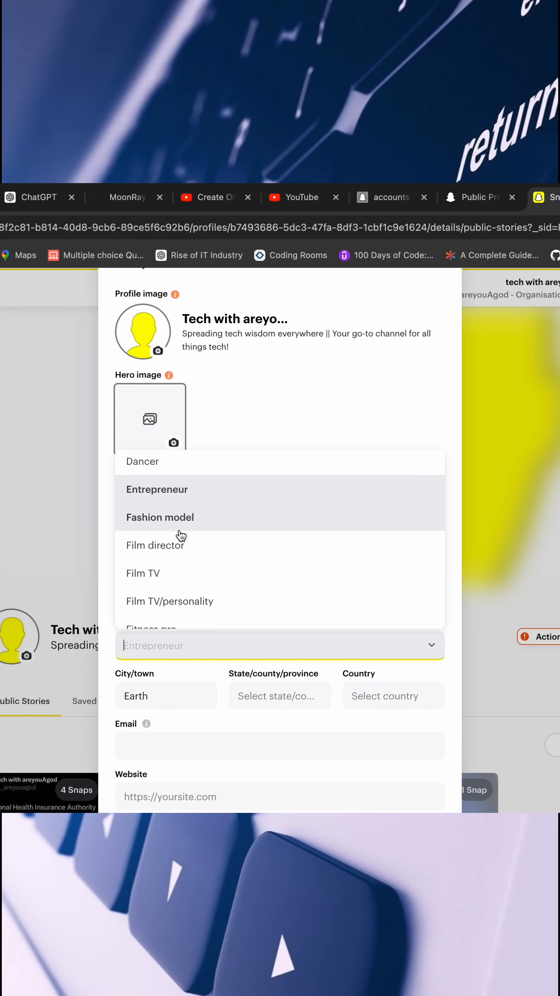
type("co")
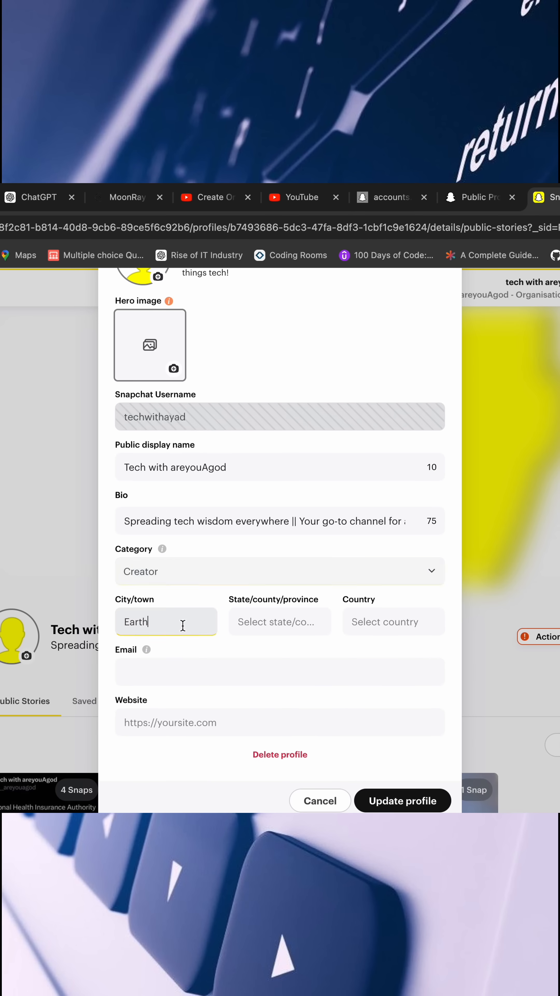
left_click(279, 671)
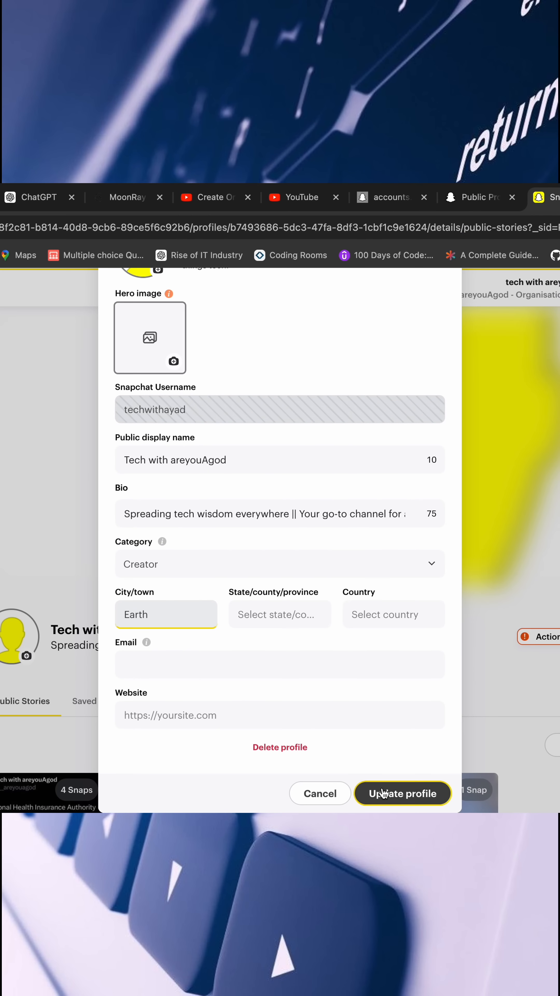
left_click(402, 793)
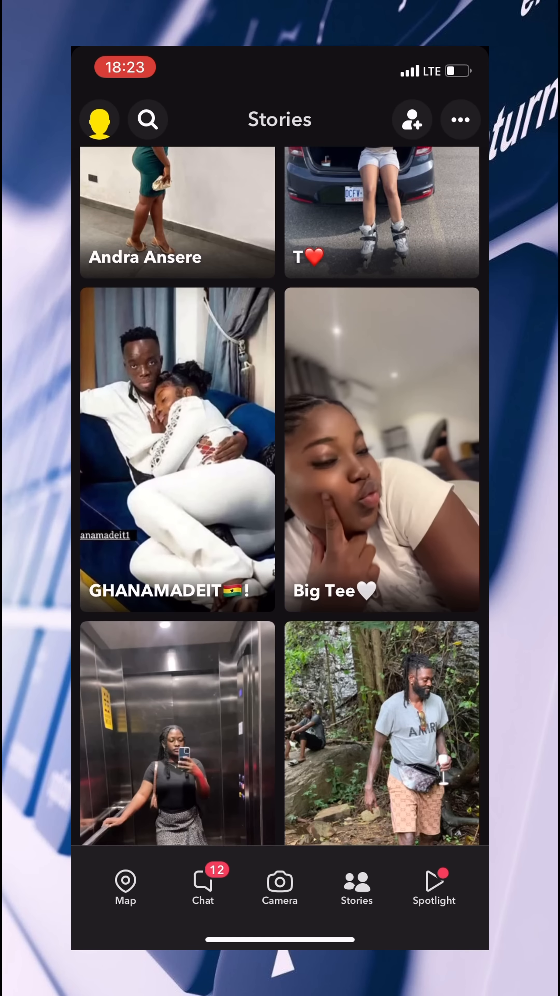
scroll("down", 3)
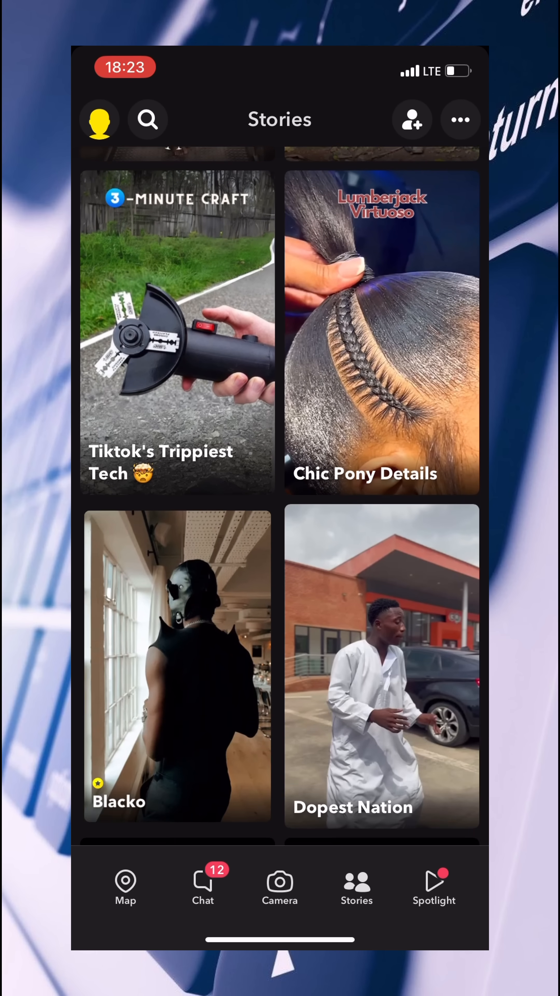
scroll("down", 3)
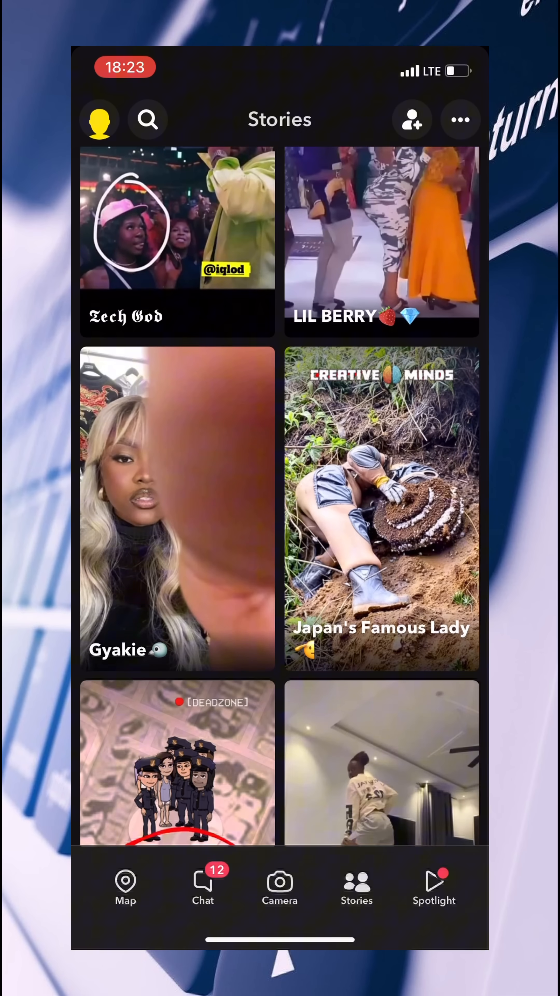
scroll("down", 3)
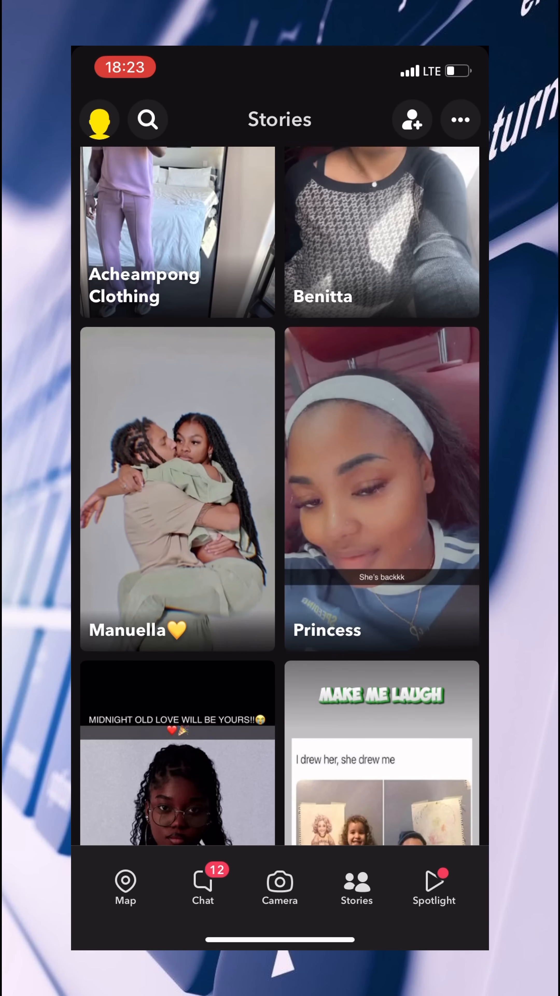